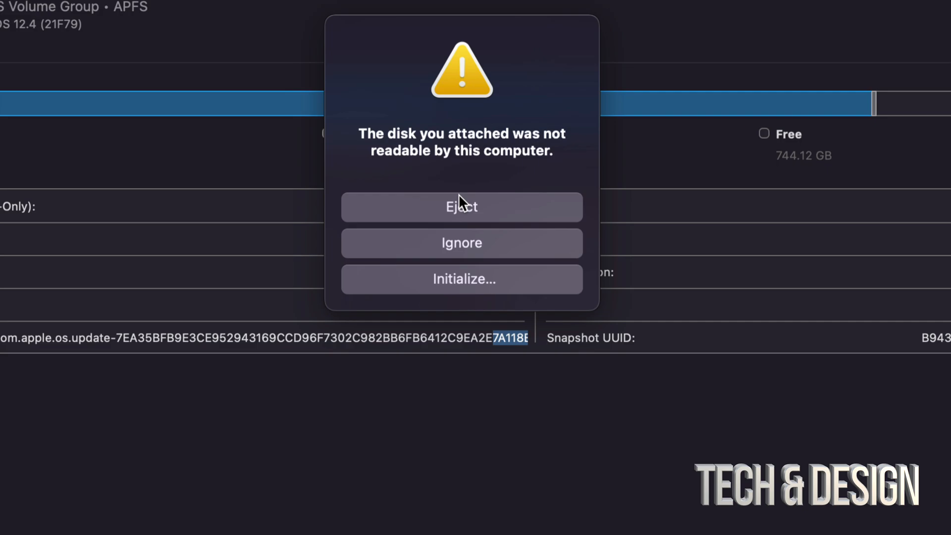
mouse_move(529, 251)
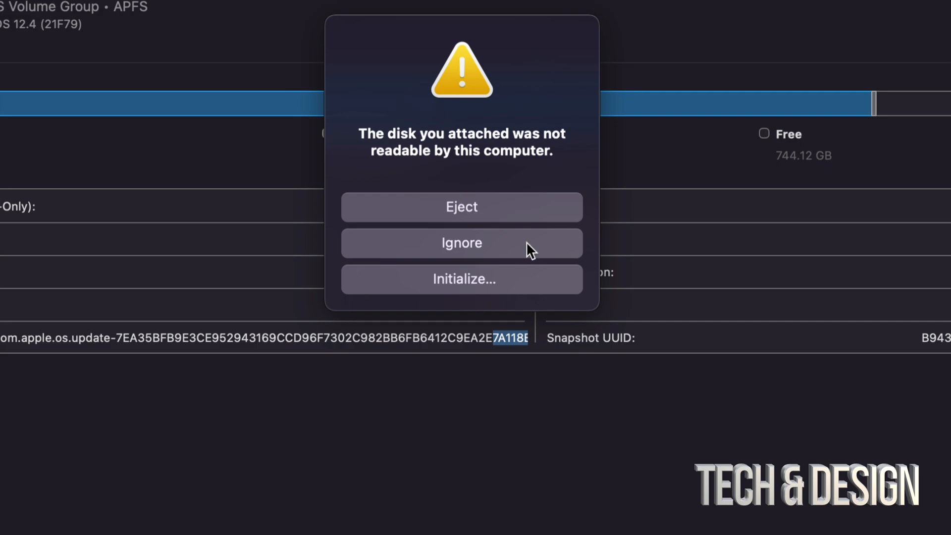
mouse_move(471, 228)
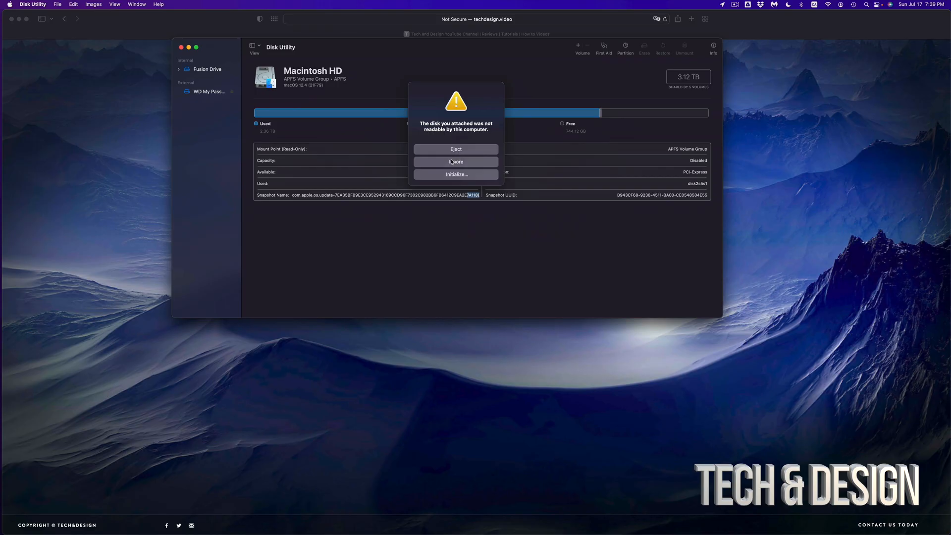
Dismiss the unreadable-disk warning with Ignore so both drives are listed.
click(456, 162)
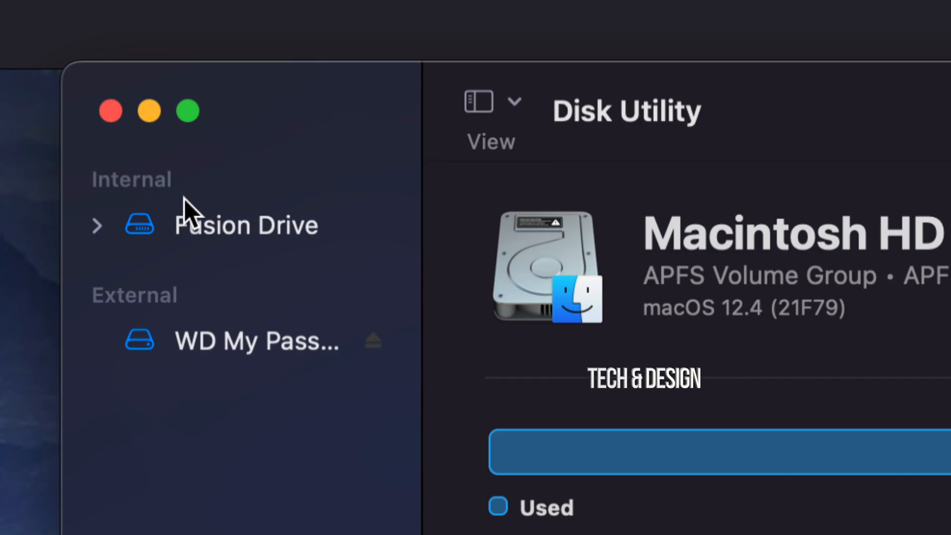
mouse_move(160, 331)
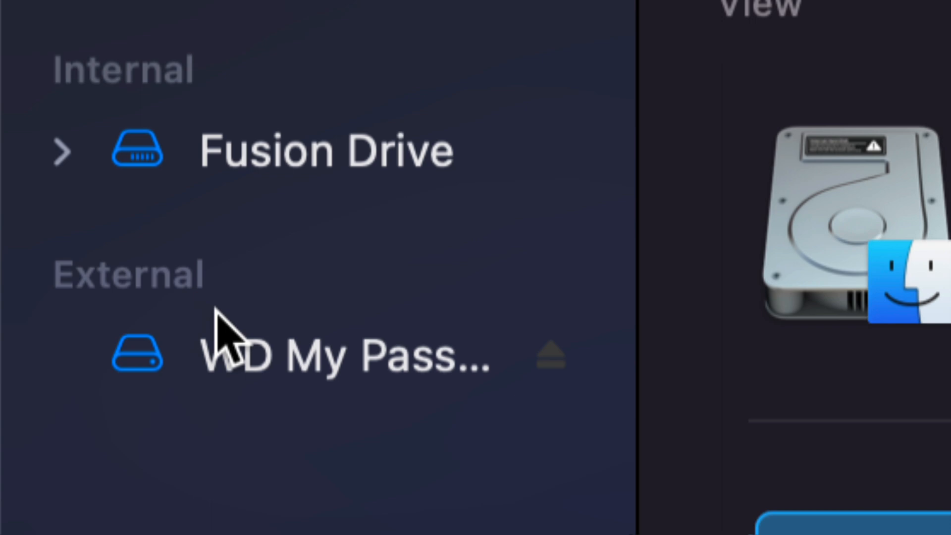
mouse_move(380, 377)
text(disk)
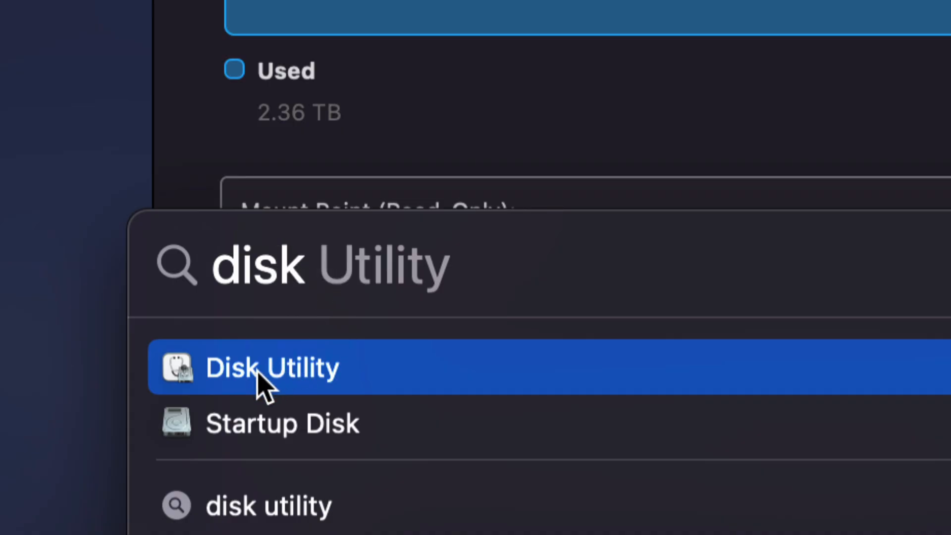
mouse_move(363, 377)
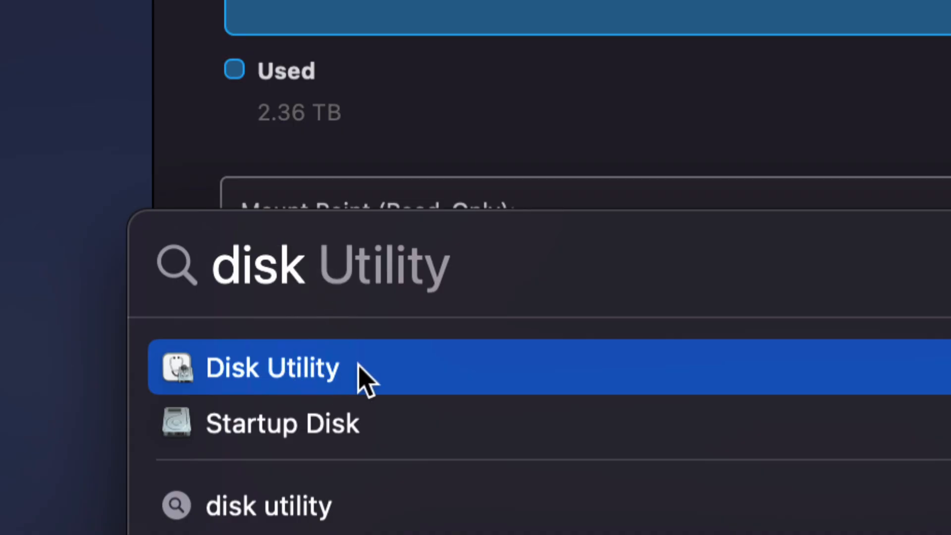
Launch Disk Utility from the Spotlight search results.
click(273, 368)
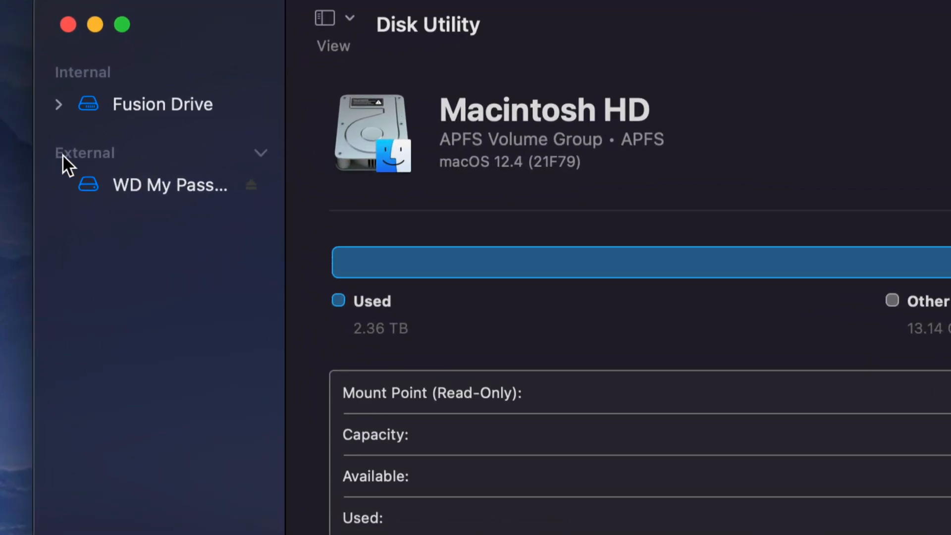
Select the external WD My Passport drive in the sidebar to show its details.
click(170, 186)
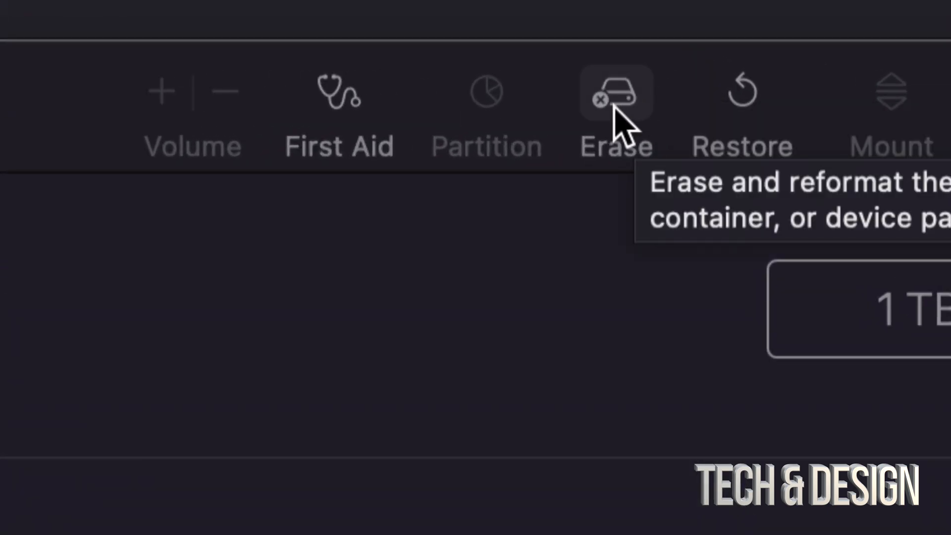
mouse_move(643, 115)
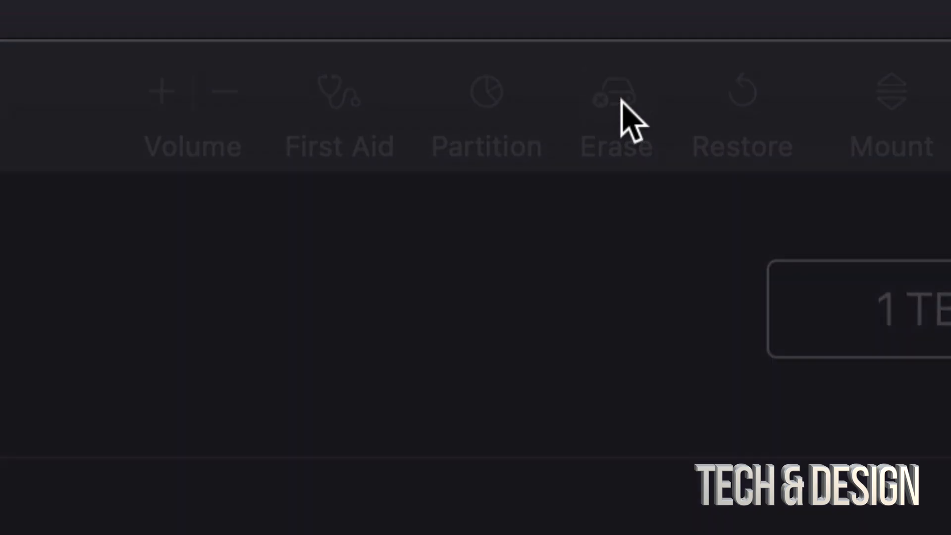
Start erasing the WD My Passport, set the format to ExFAT and review the partition schemes.
click(618, 97)
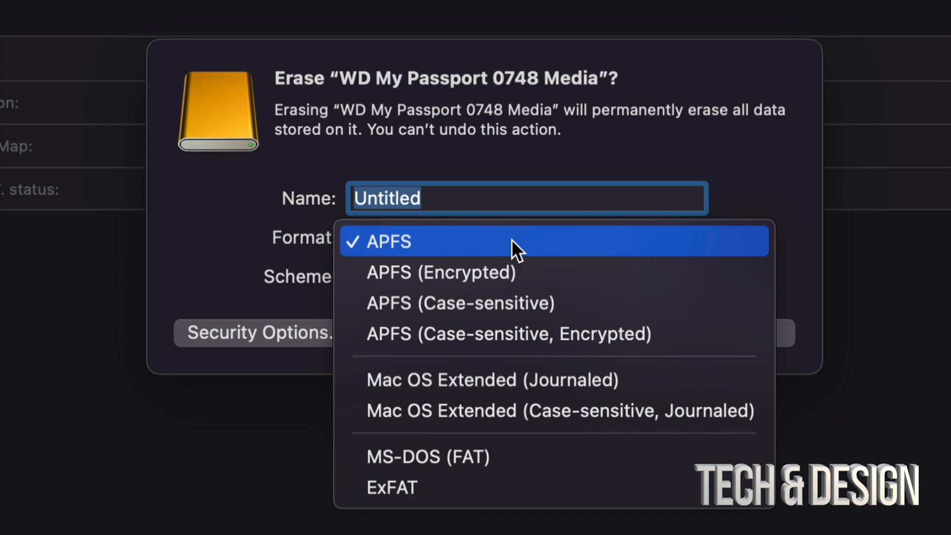
mouse_move(397, 267)
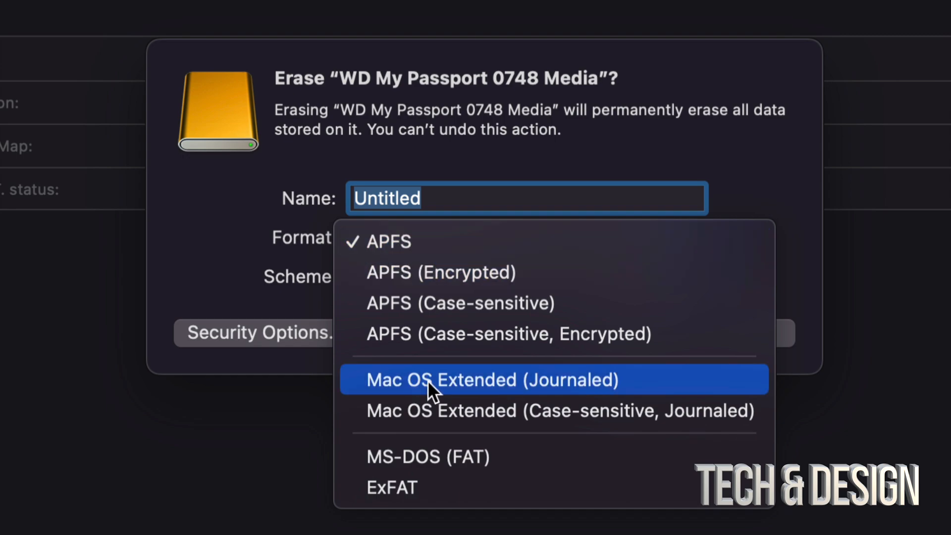
click(492, 380)
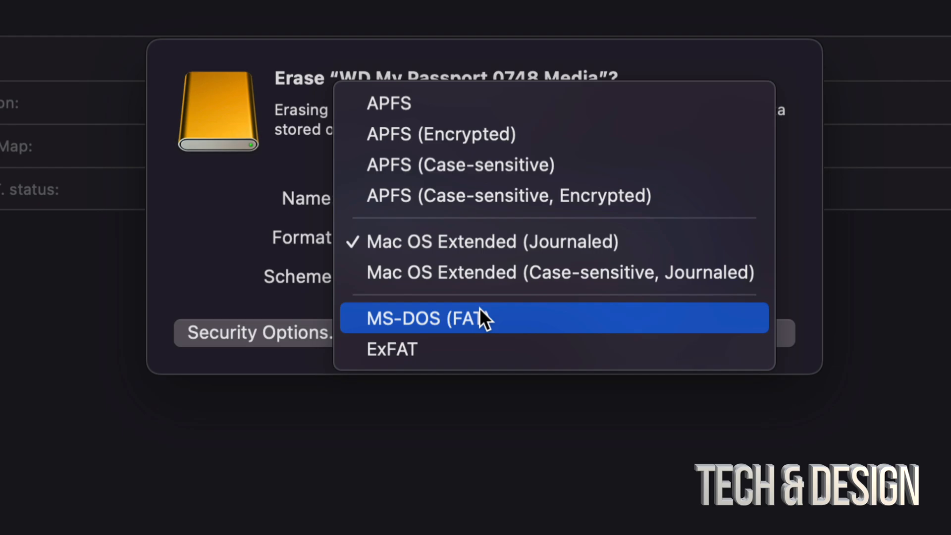
mouse_move(412, 349)
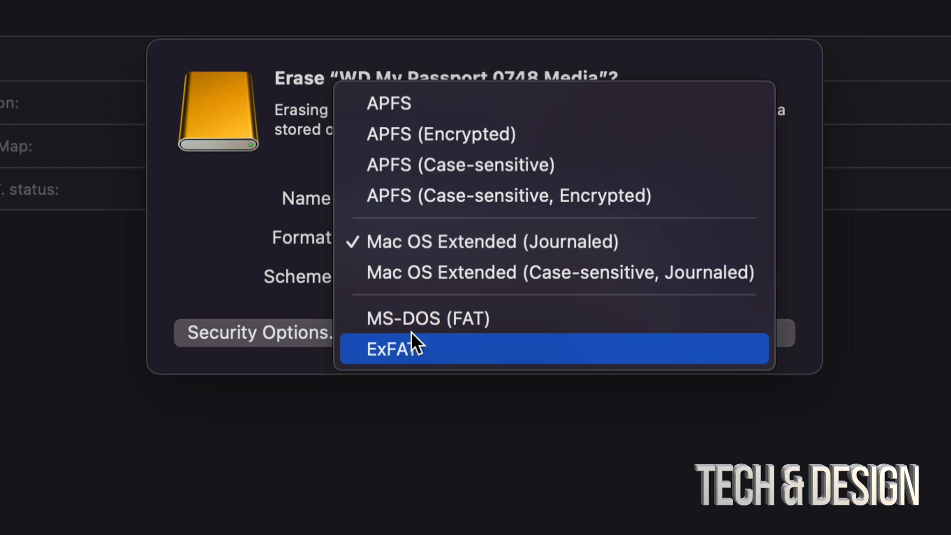
click(393, 349)
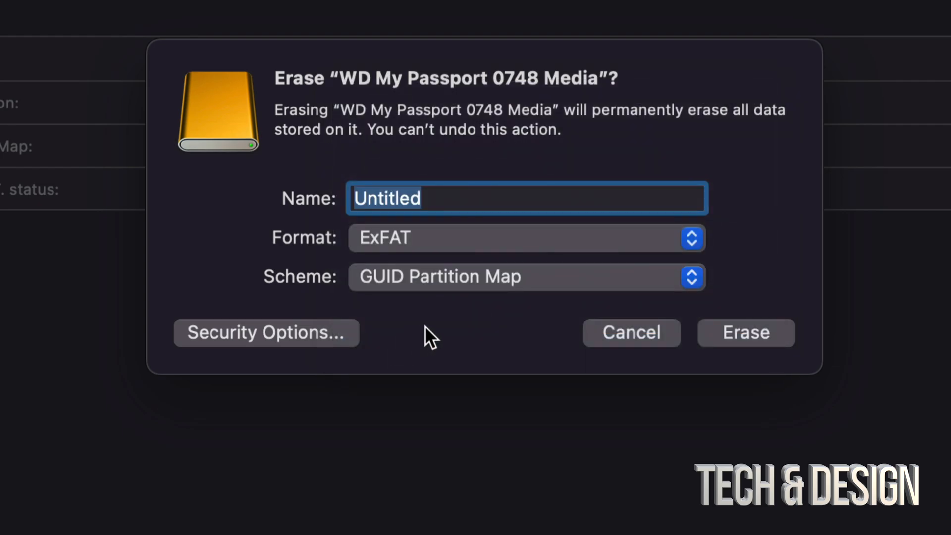
mouse_move(425, 312)
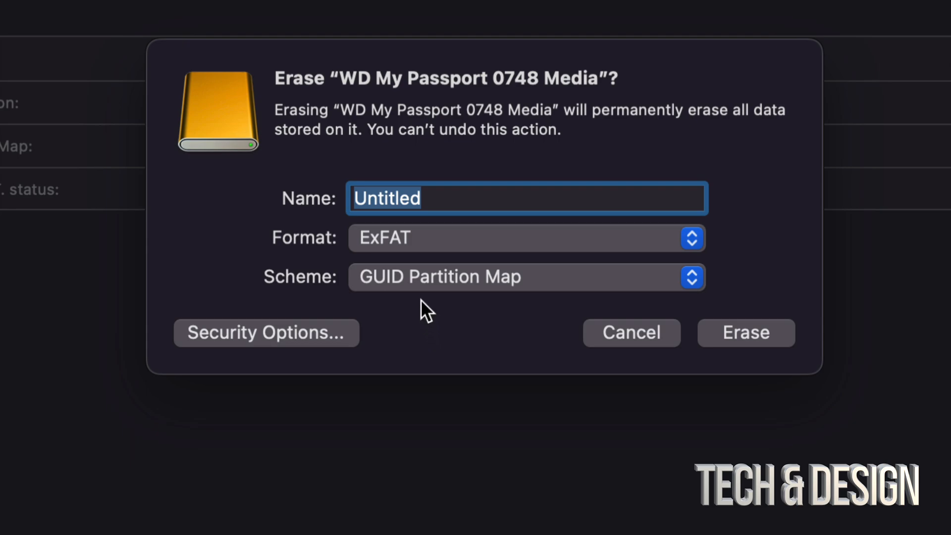
click(526, 277)
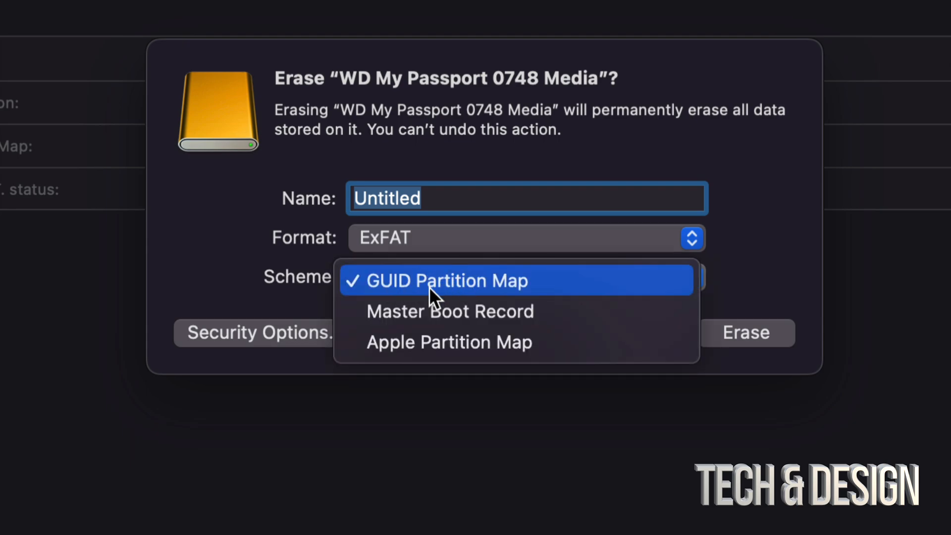
mouse_move(440, 321)
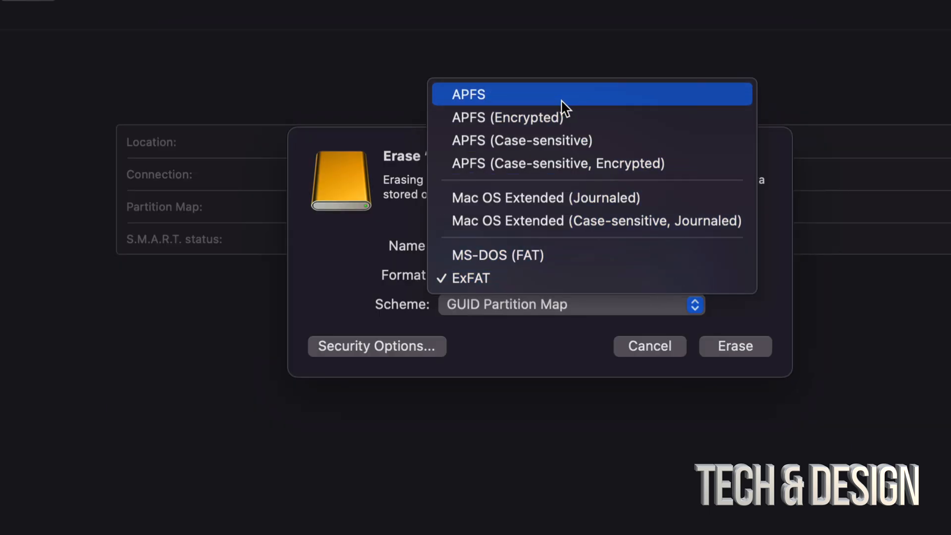
mouse_move(496, 112)
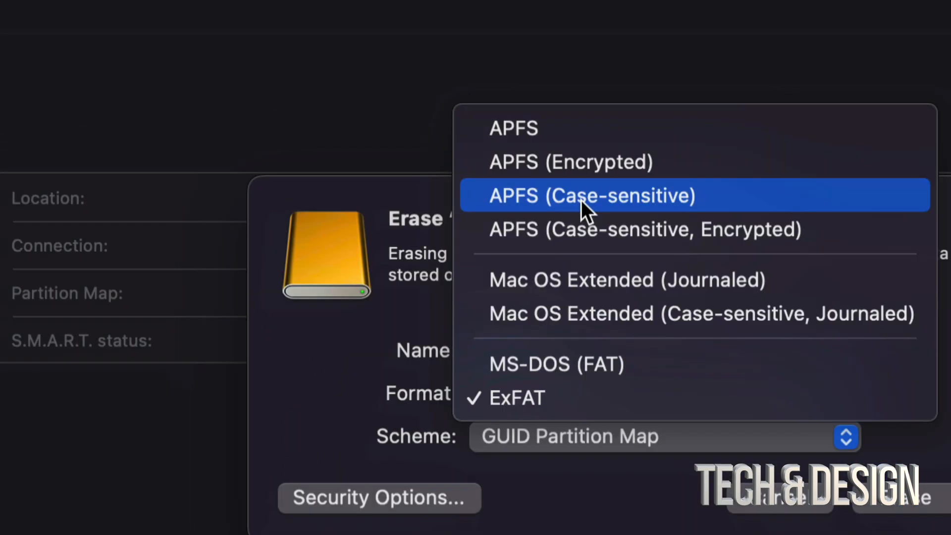
mouse_move(576, 280)
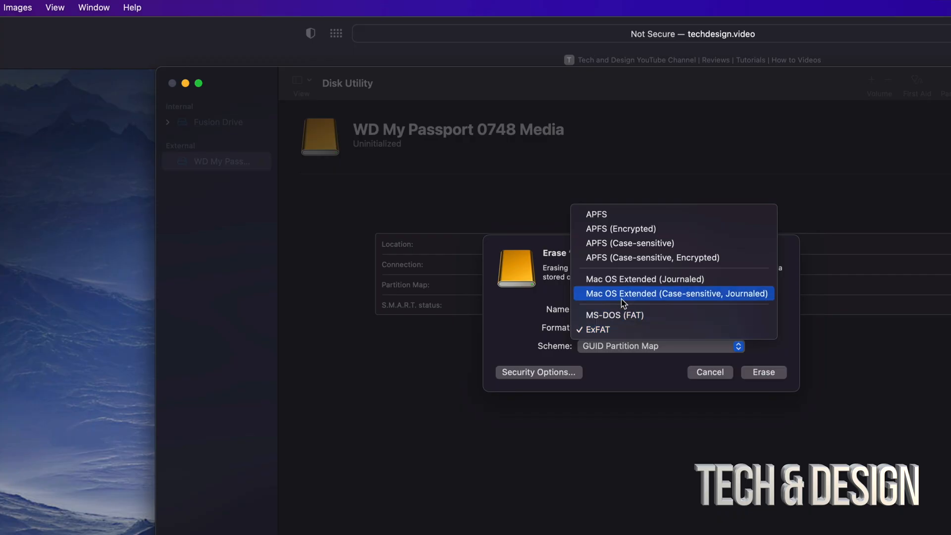
mouse_move(613, 214)
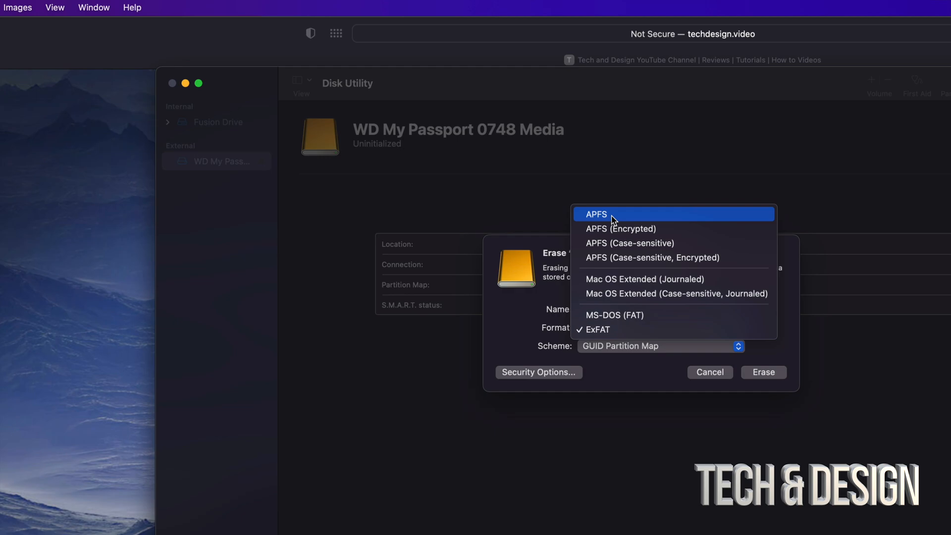
Erase the drive as APFS named 'Transfer TECH & DESIGN'.
click(595, 214)
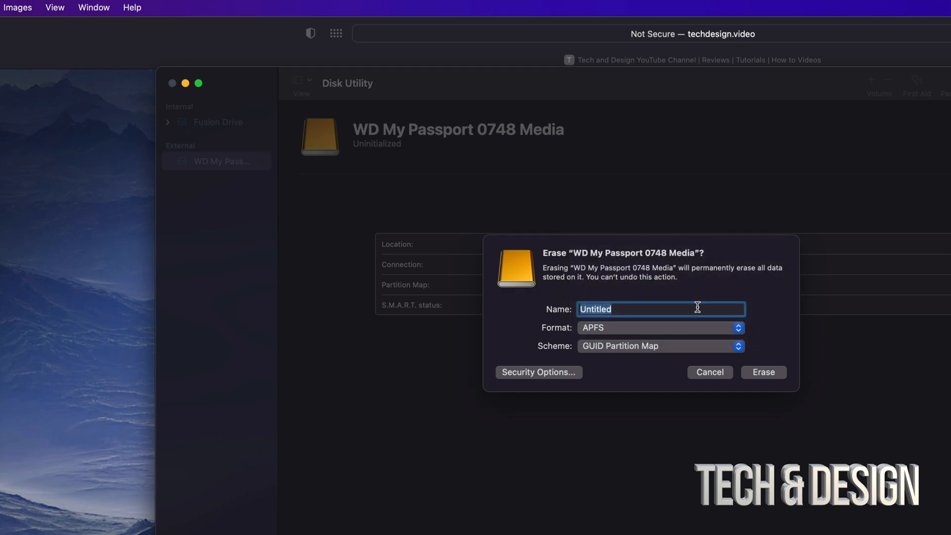
text(Transfer)
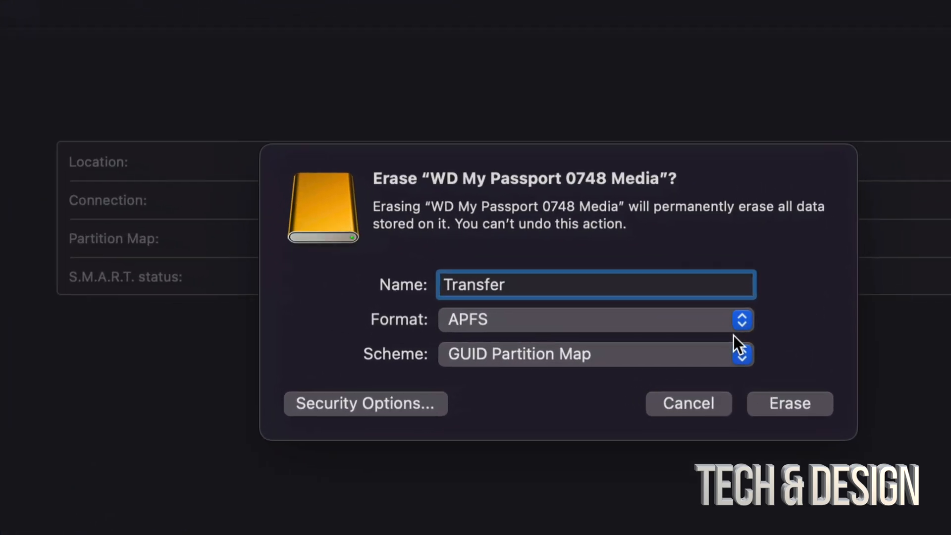
text(TECH & DESIGN)
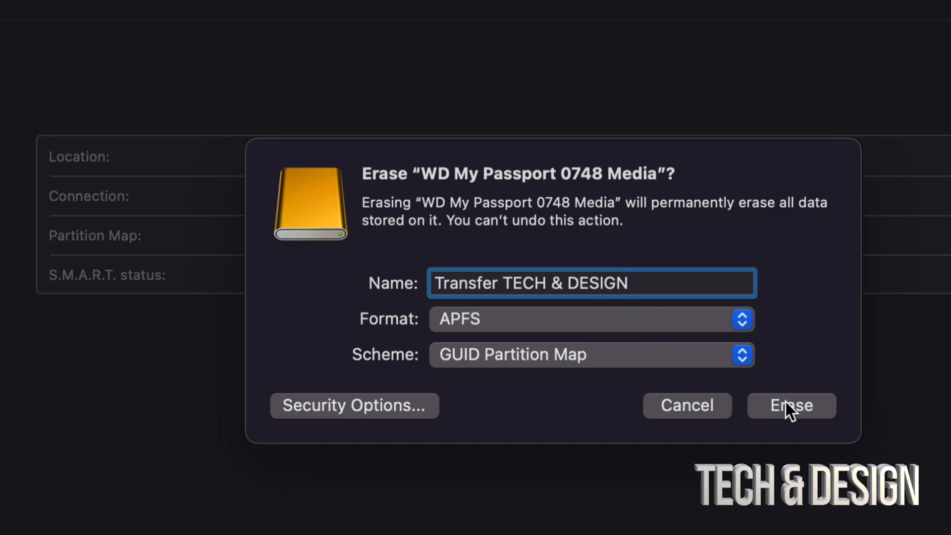
click(790, 405)
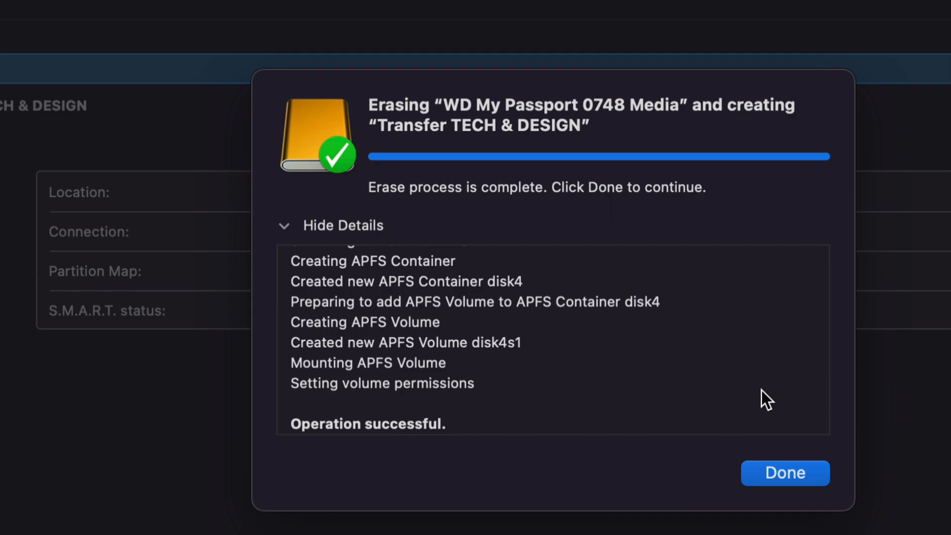
Close the 'Operation successful' report with Done once the erase finishes.
click(785, 473)
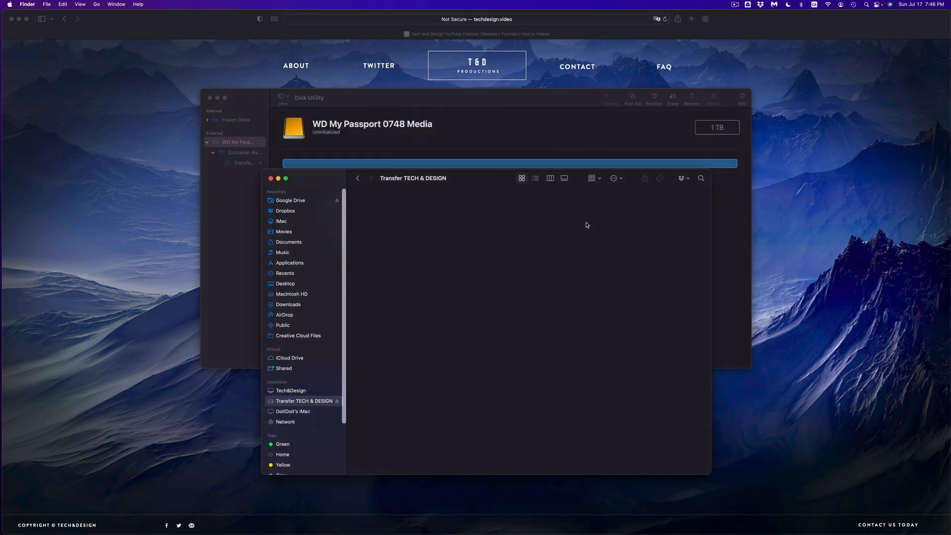
mouse_move(474, 258)
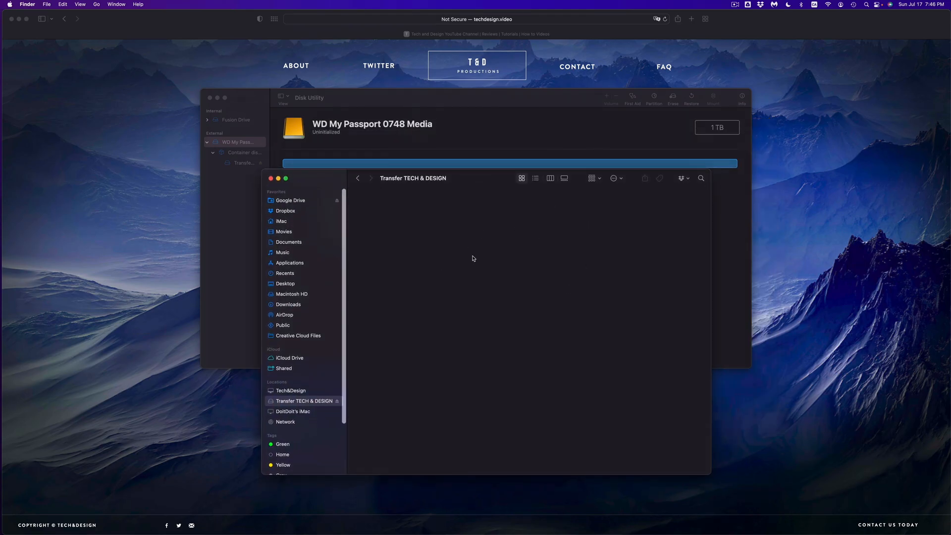